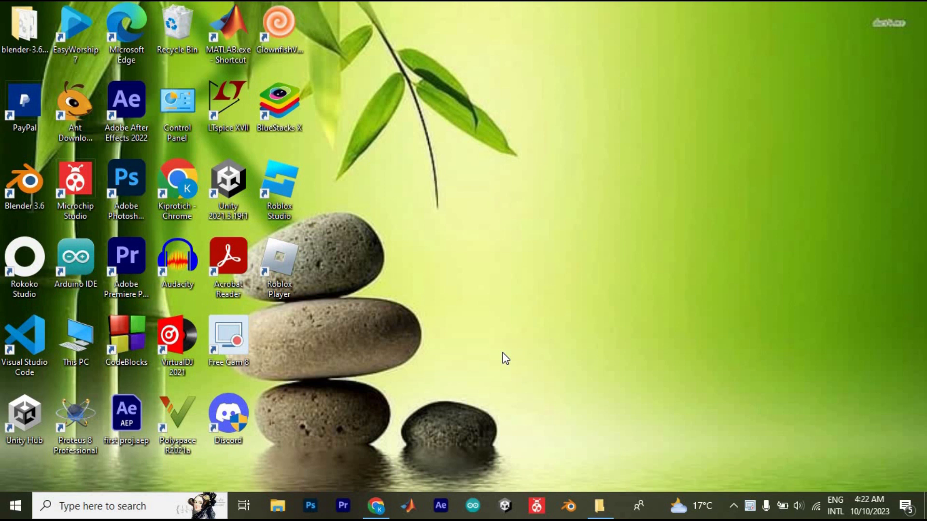
mouse_move(777, 487)
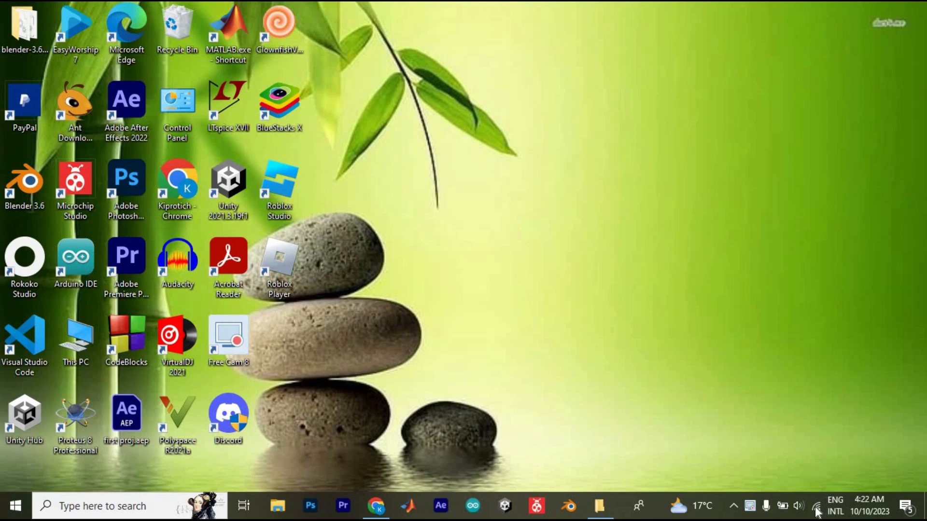
mouse_move(375, 506)
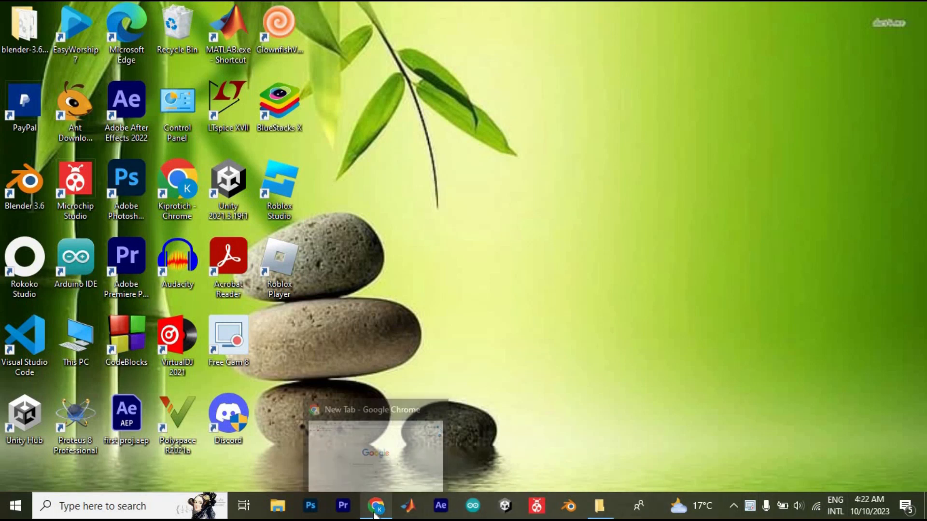
Bring up Chrome and load the Roblox.com home page via the 'Home - Roblox' suggestion.
click(375, 506)
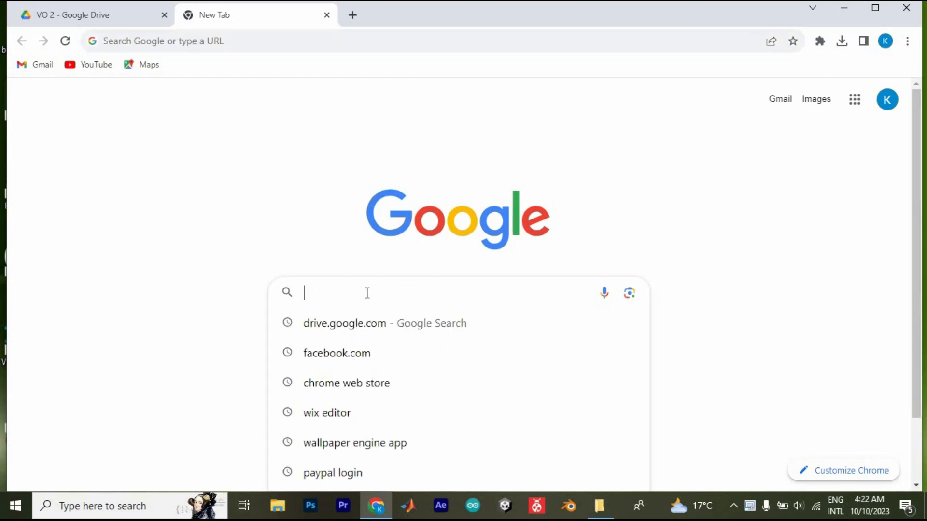
text(Roblox)
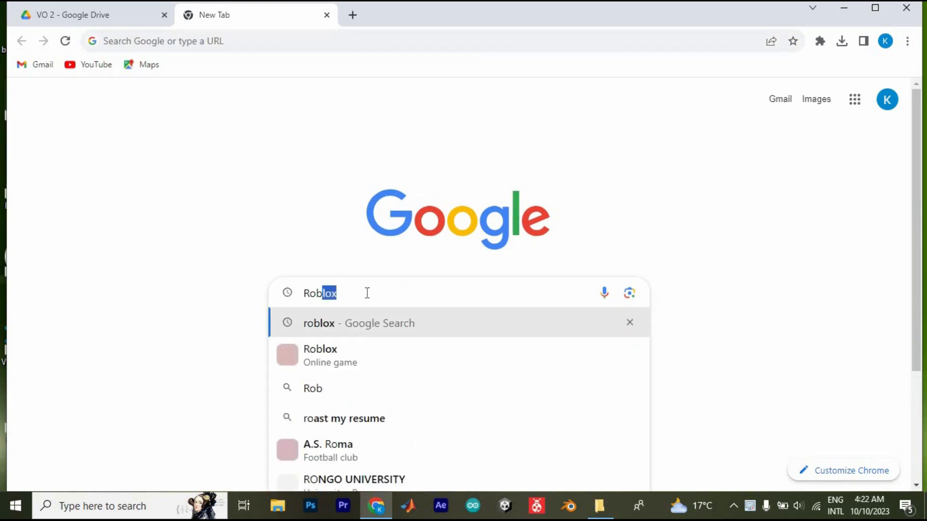
text(.com)
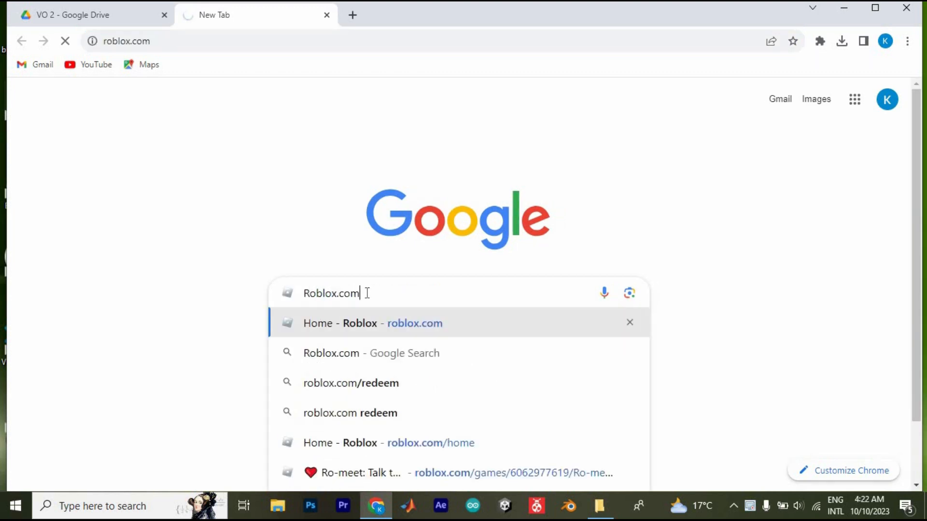
click(372, 324)
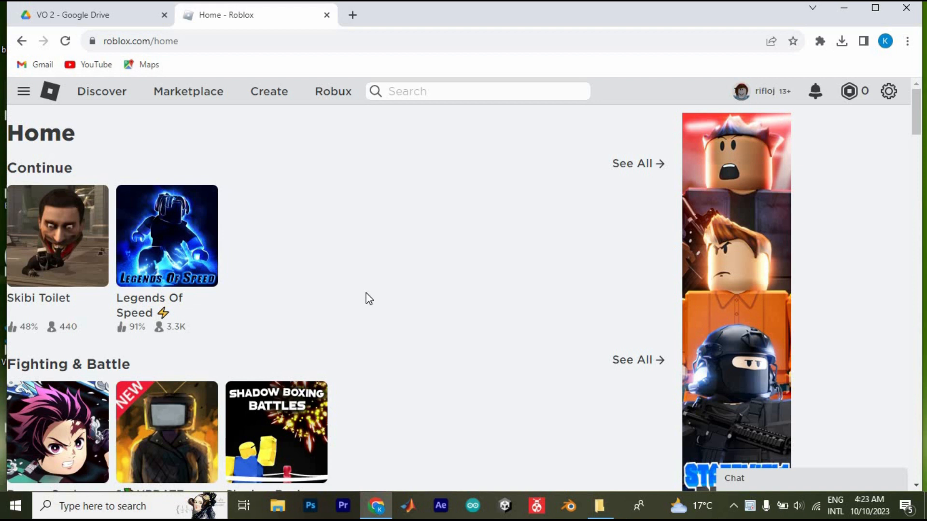
mouse_move(425, 329)
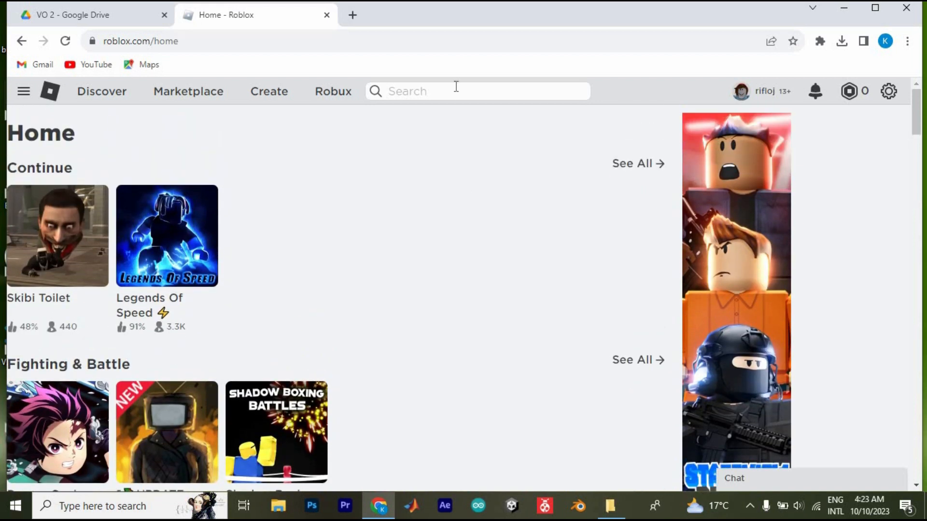
Search Roblox people for 'Brian' and scroll his profile down to Roblox Badges.
text(Brian)
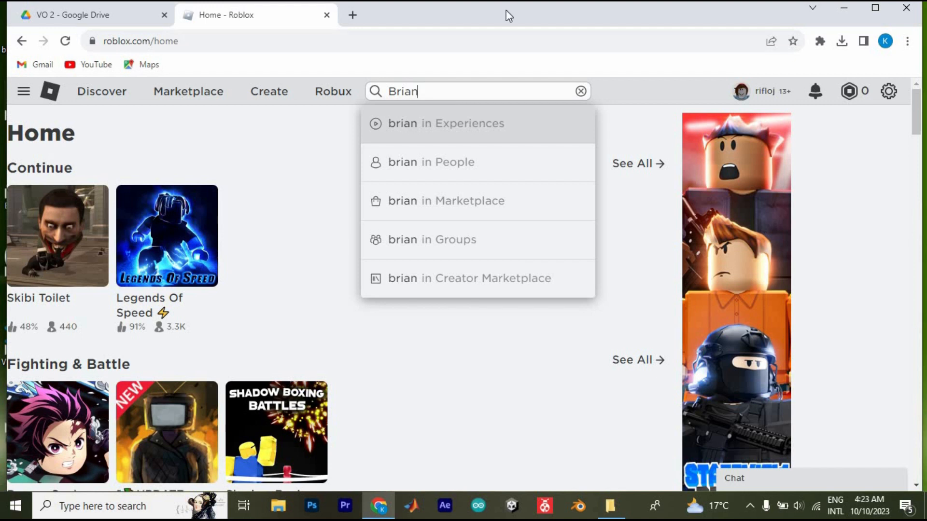
click(430, 163)
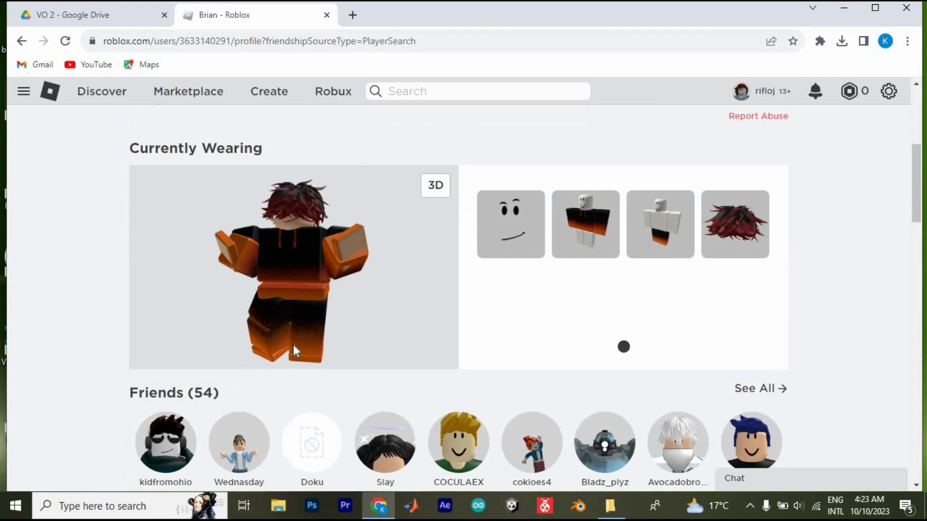
scroll(down, 3)
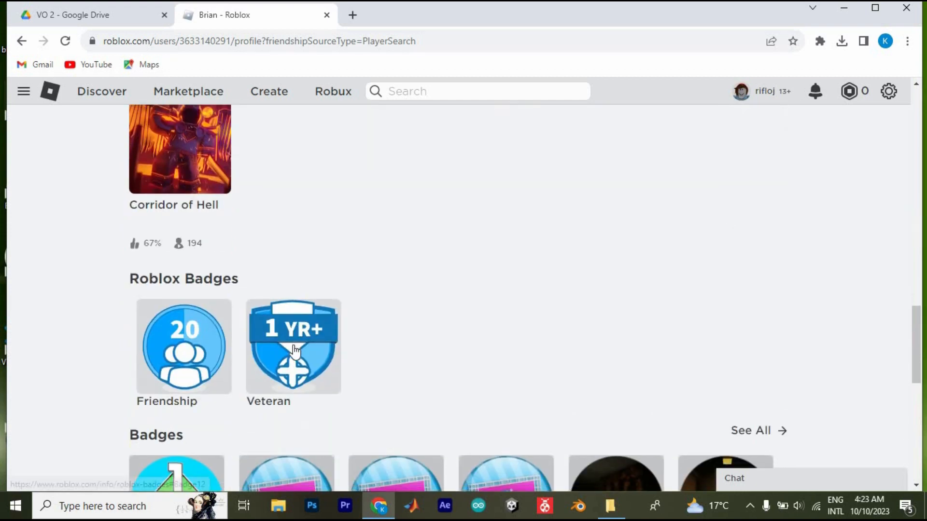
scroll(down, 3)
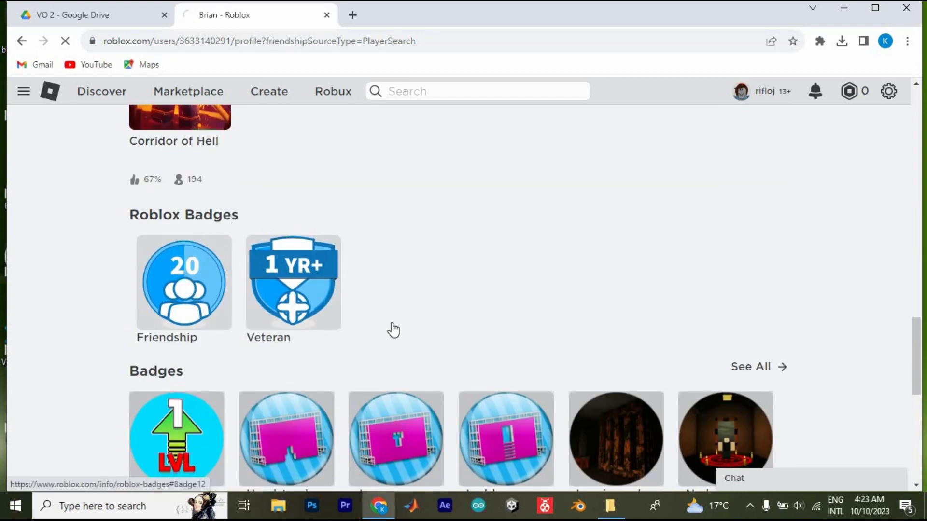
Open the Veteran badge's info page and scroll up to the Administrator Badge description.
click(184, 283)
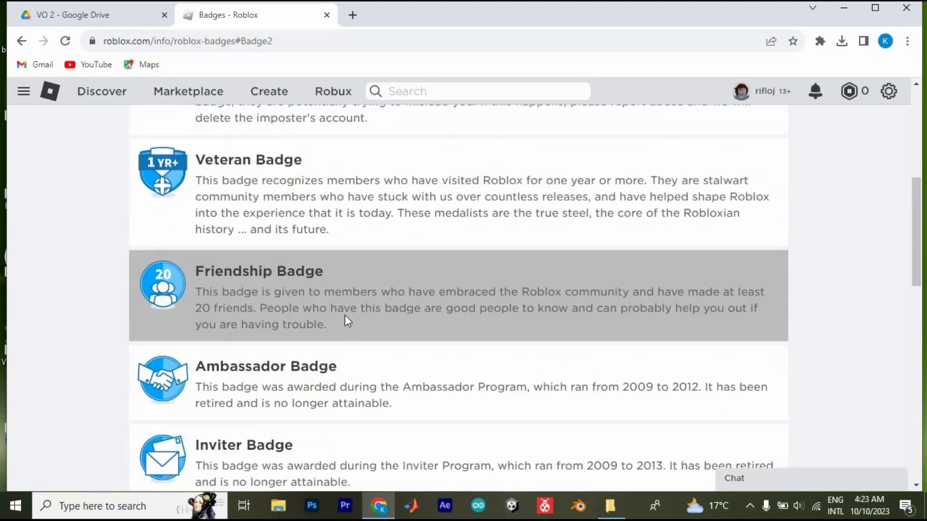
scroll(up, 3)
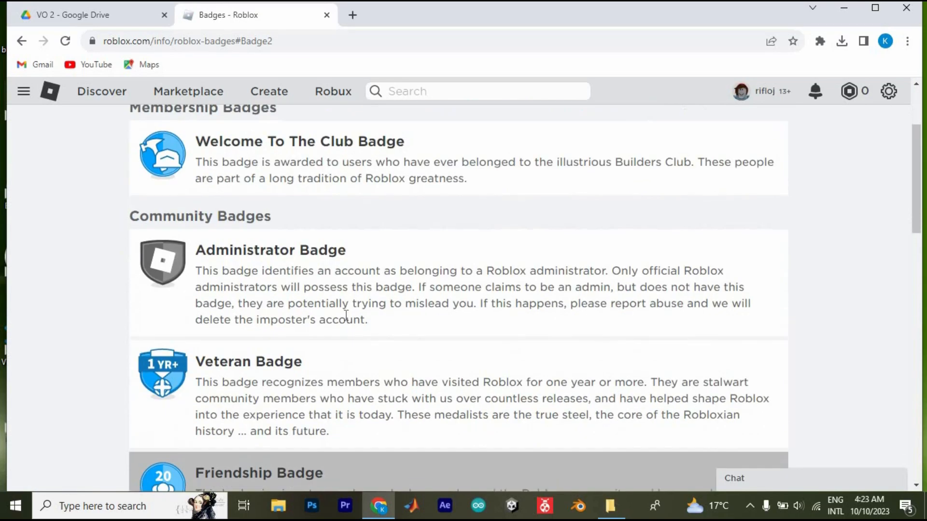
scroll(up, 3)
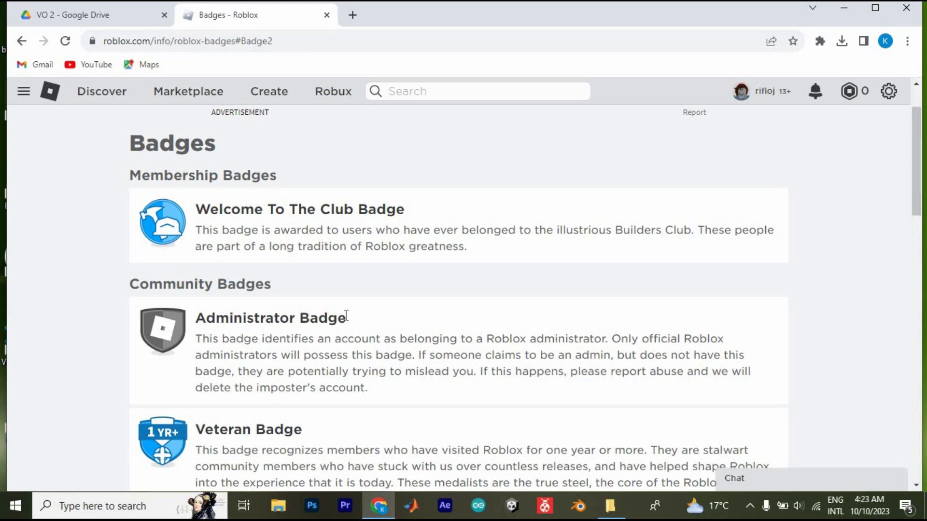
mouse_move(295, 316)
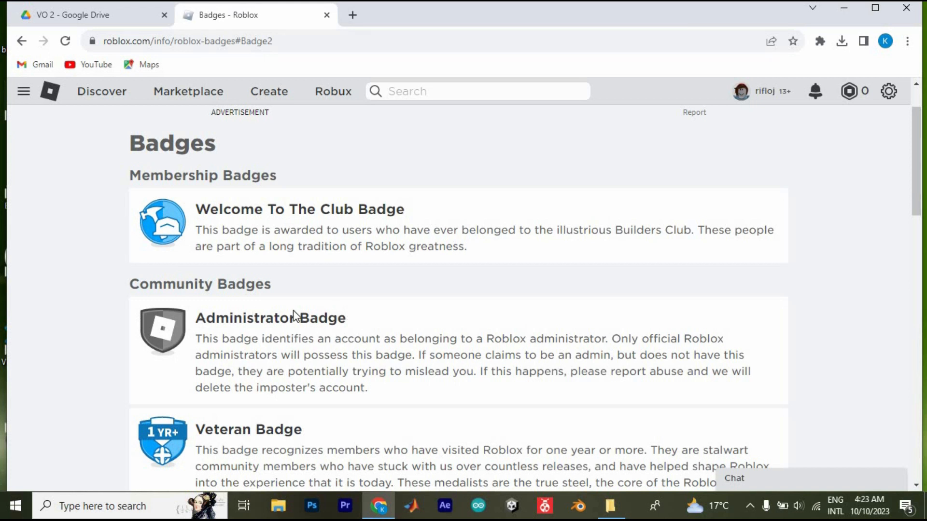
mouse_move(245, 354)
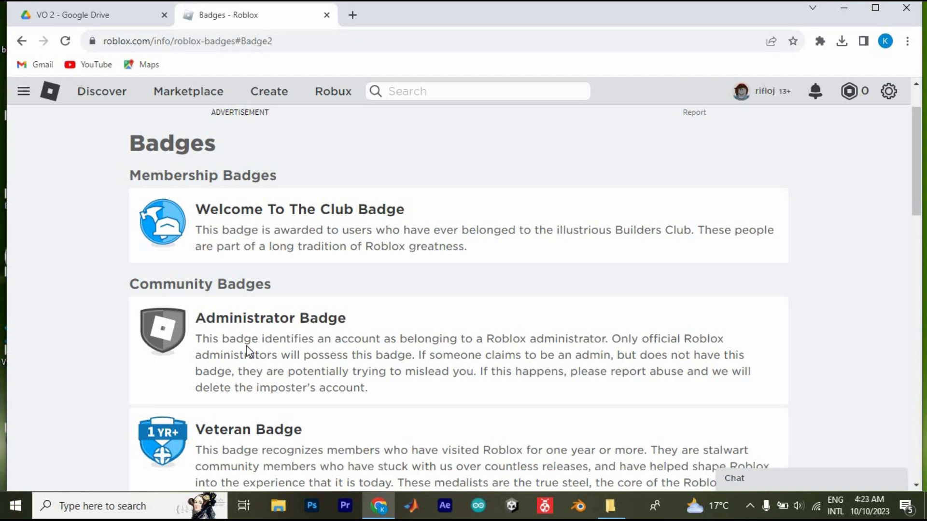
mouse_move(708, 344)
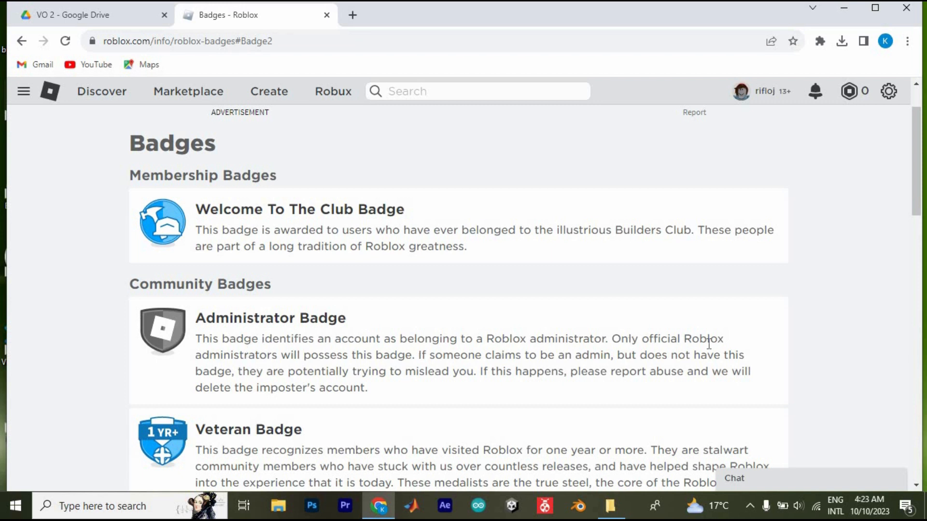
mouse_move(280, 368)
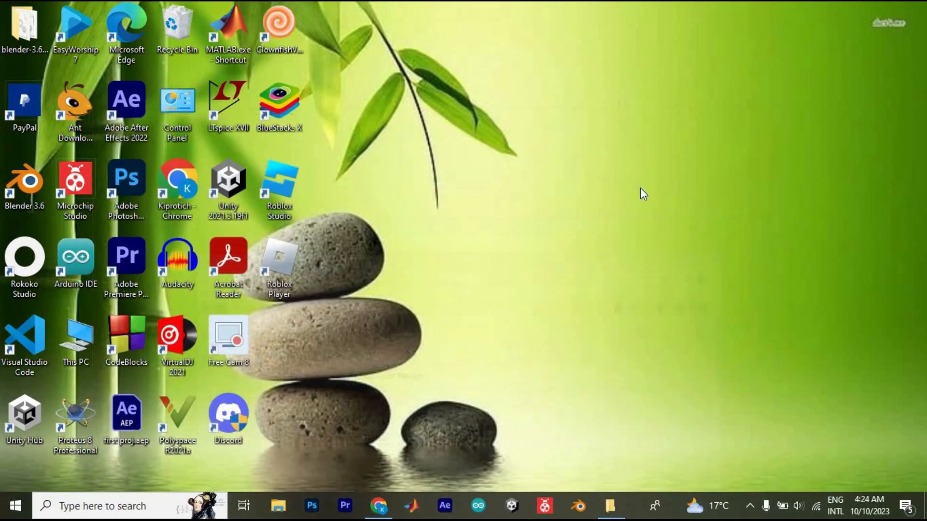
mouse_move(594, 218)
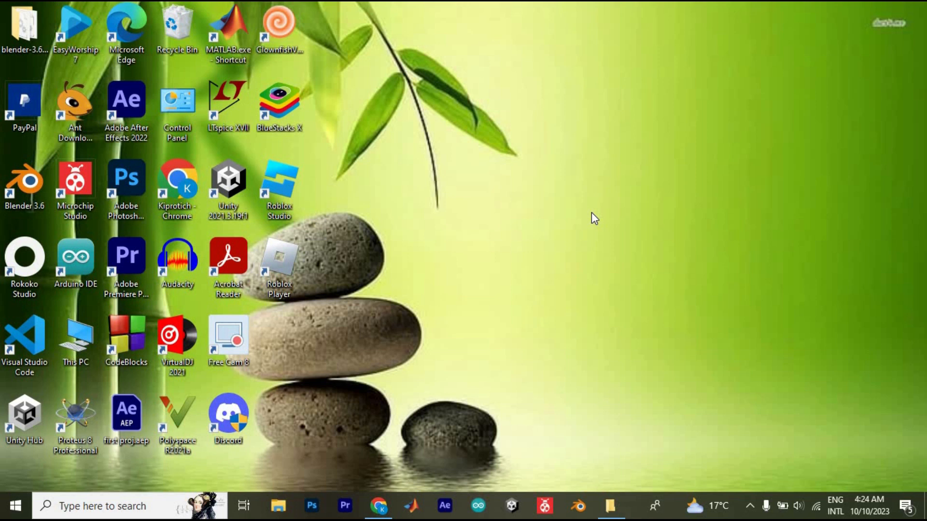